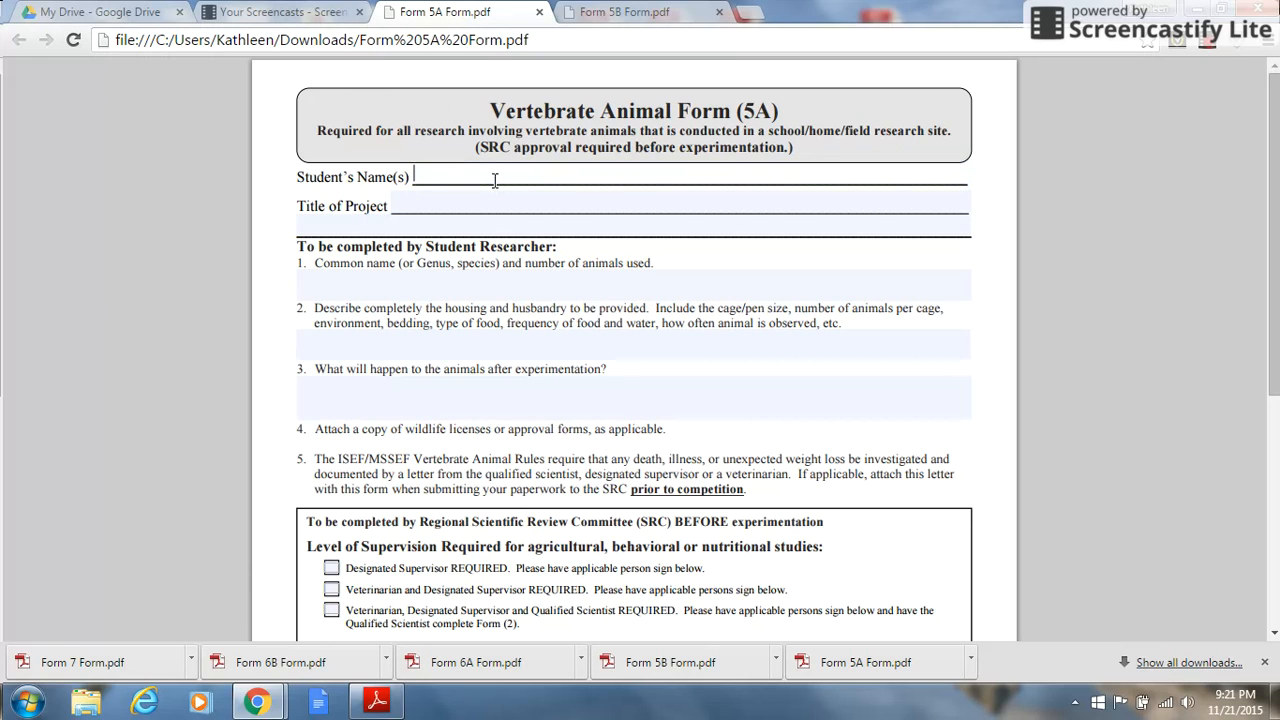
type("Jane Doe")
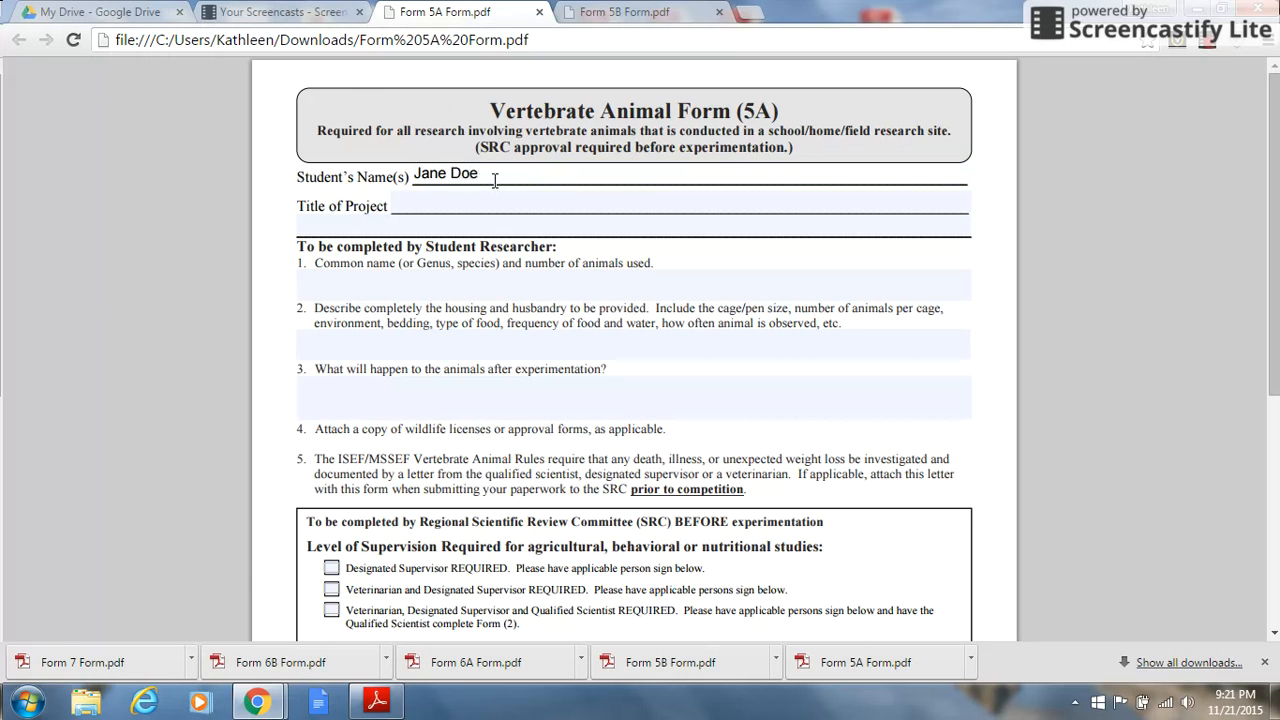
type("Bug")
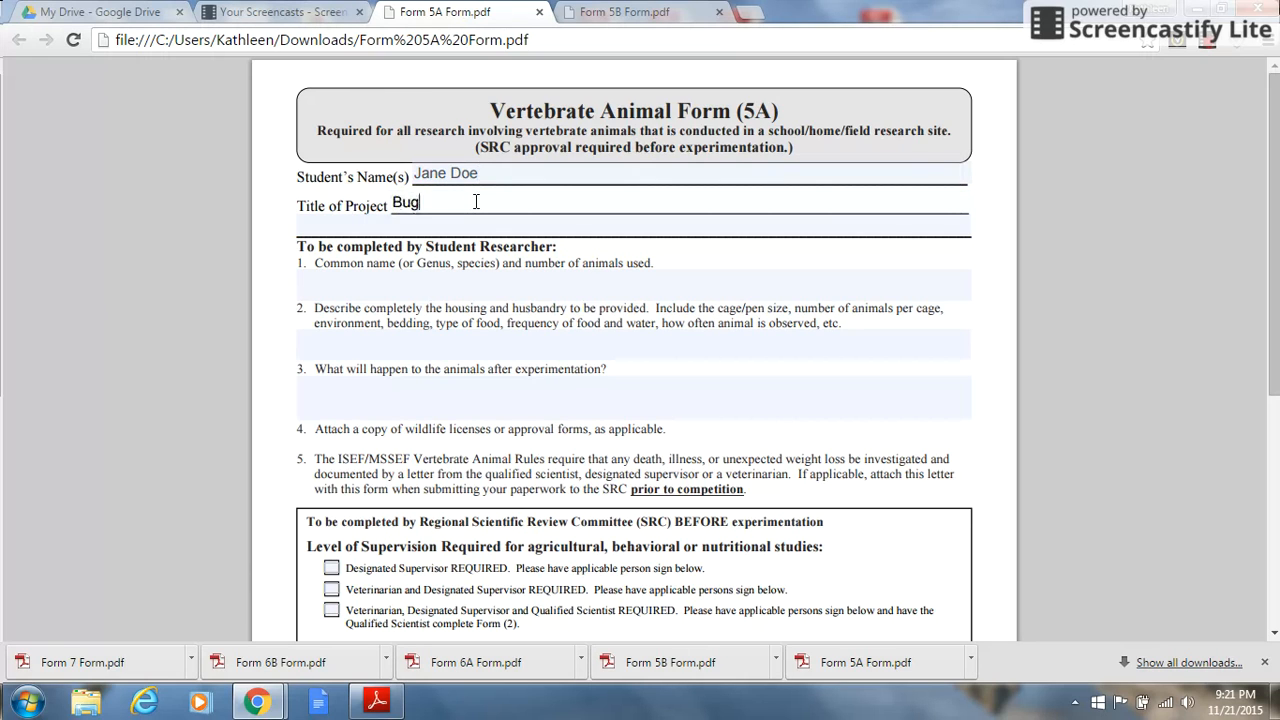
type("'s Life")
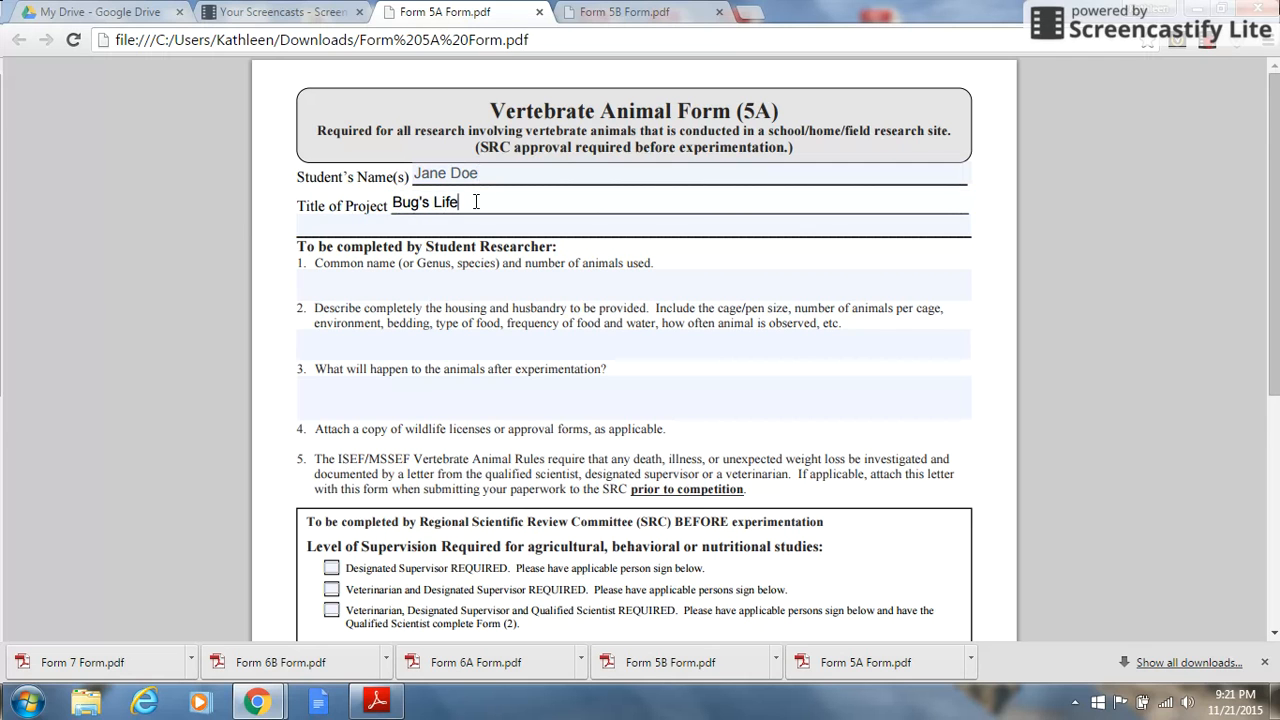
scroll("down", 3)
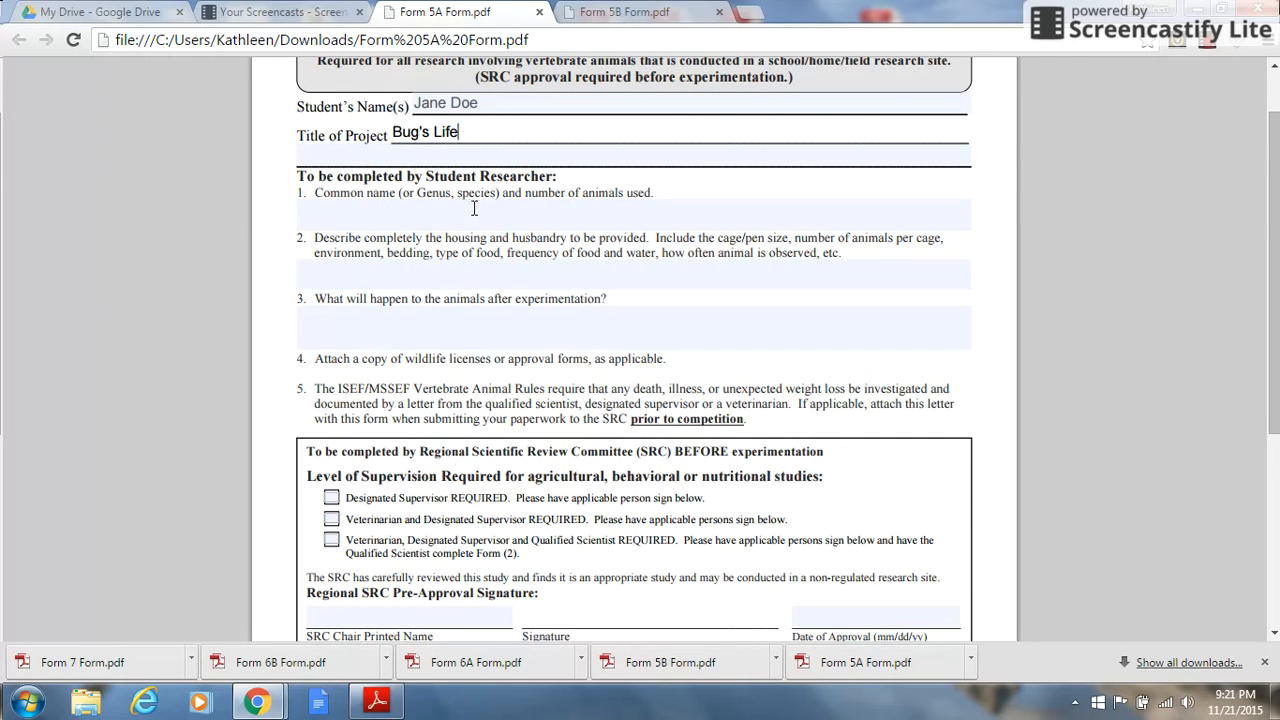
mouse_move(340, 200)
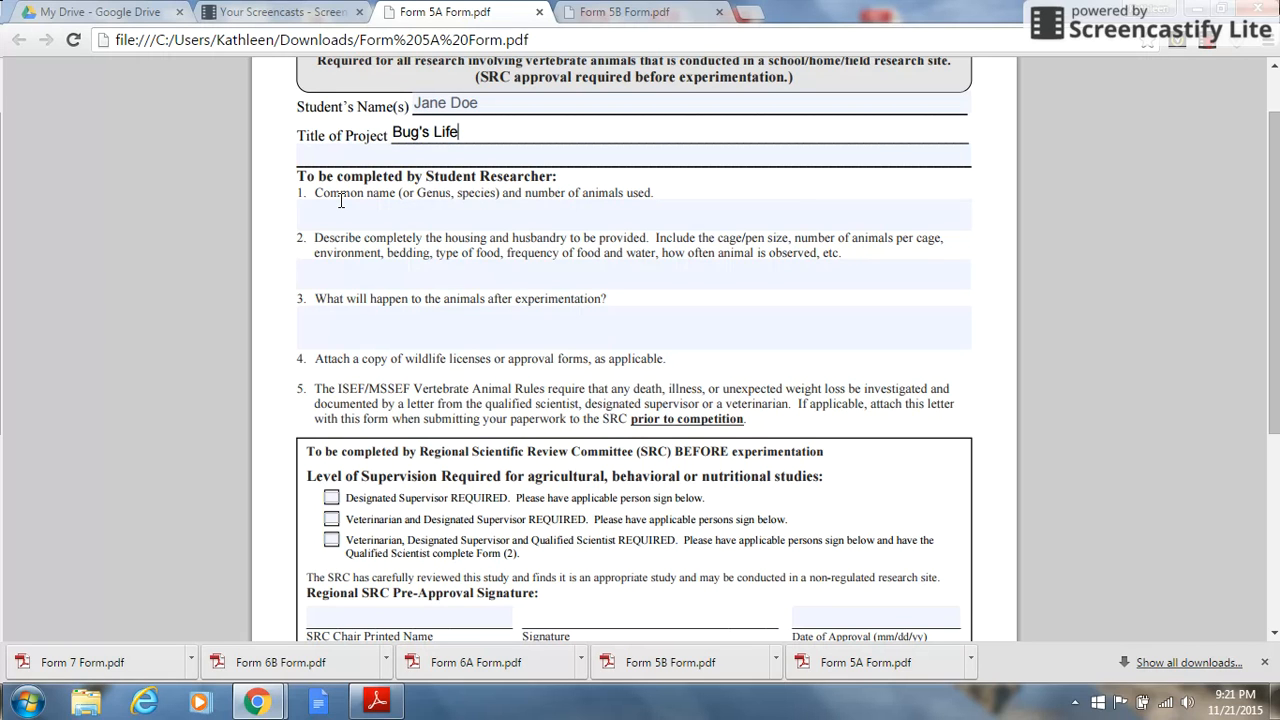
mouse_move(295, 265)
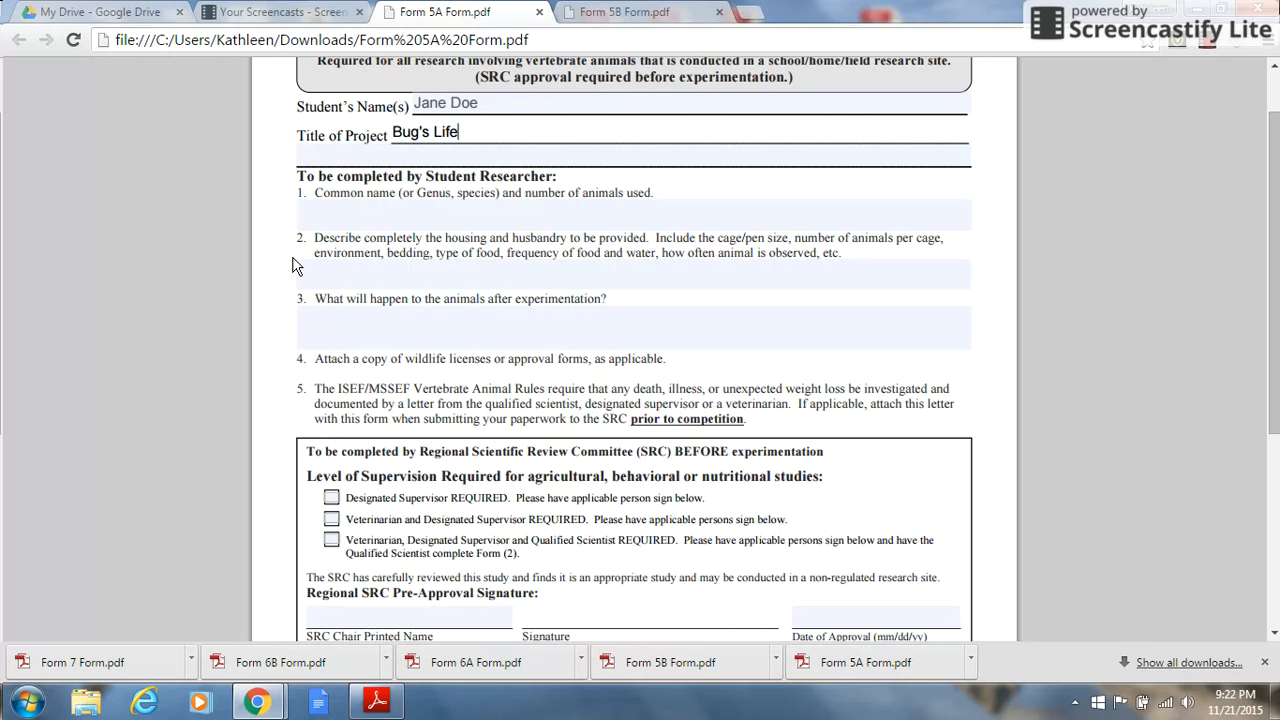
scroll("up", 3)
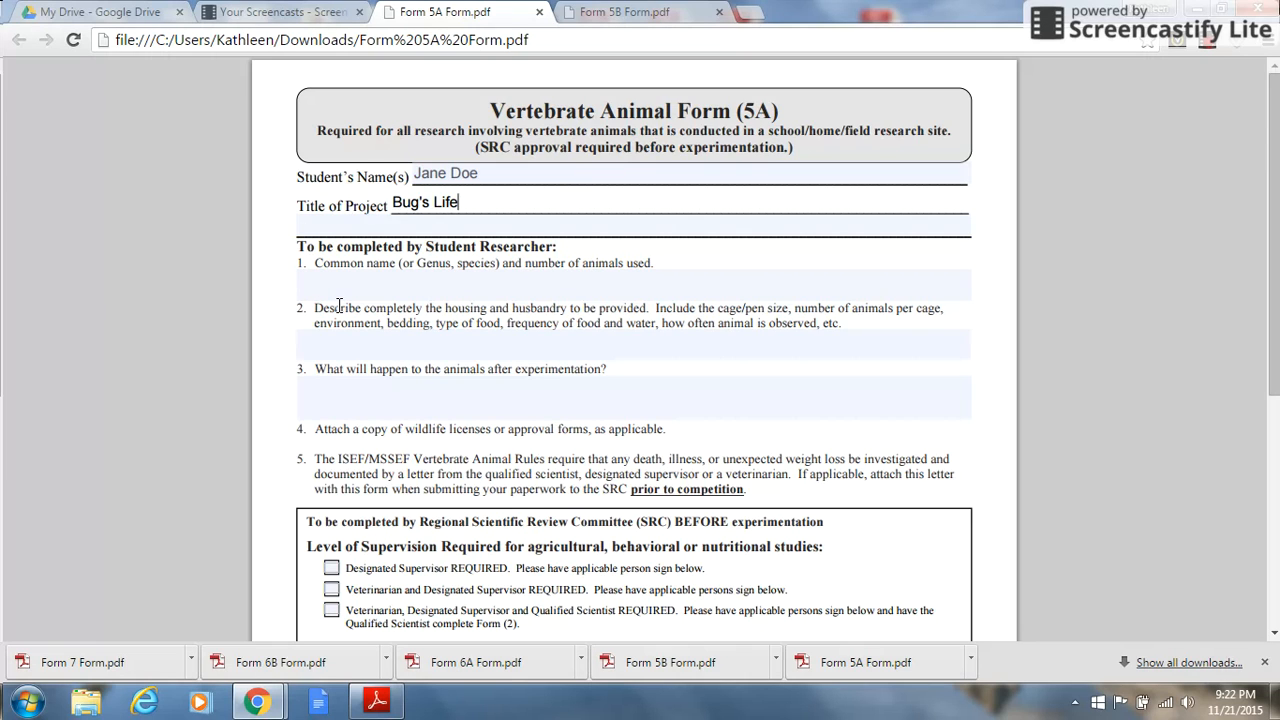
scroll("down", 3)
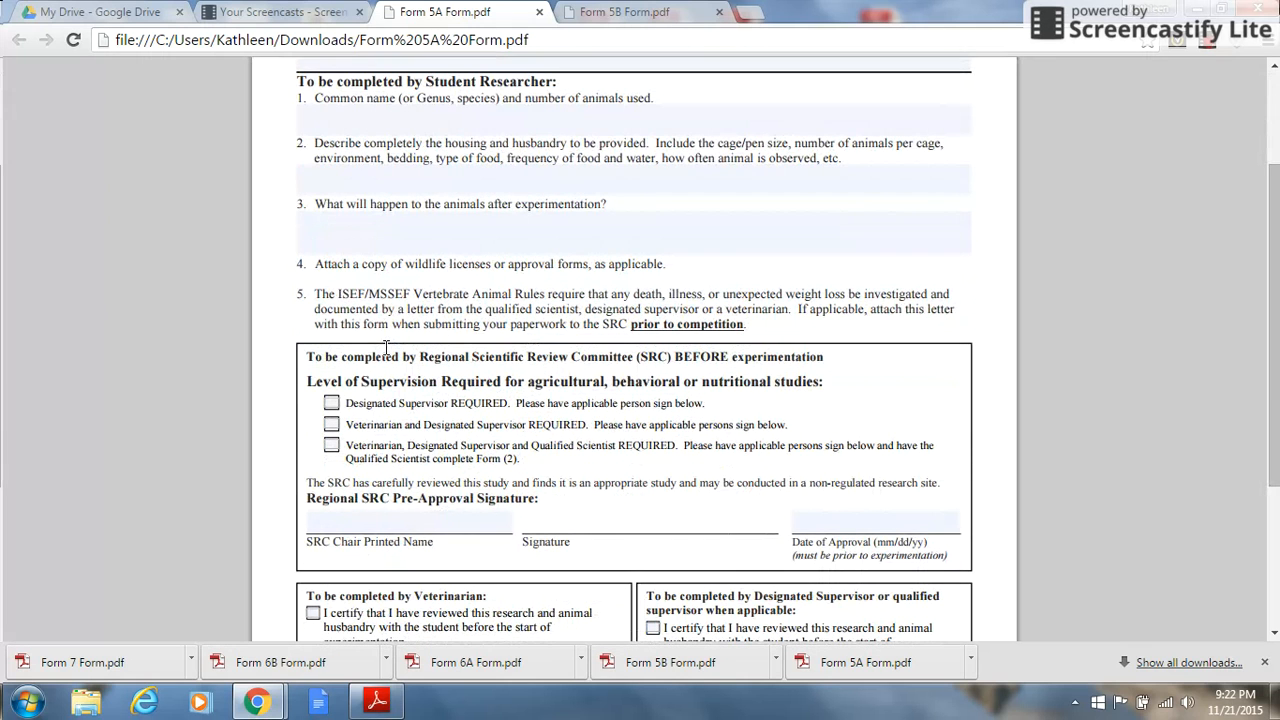
mouse_move(293, 232)
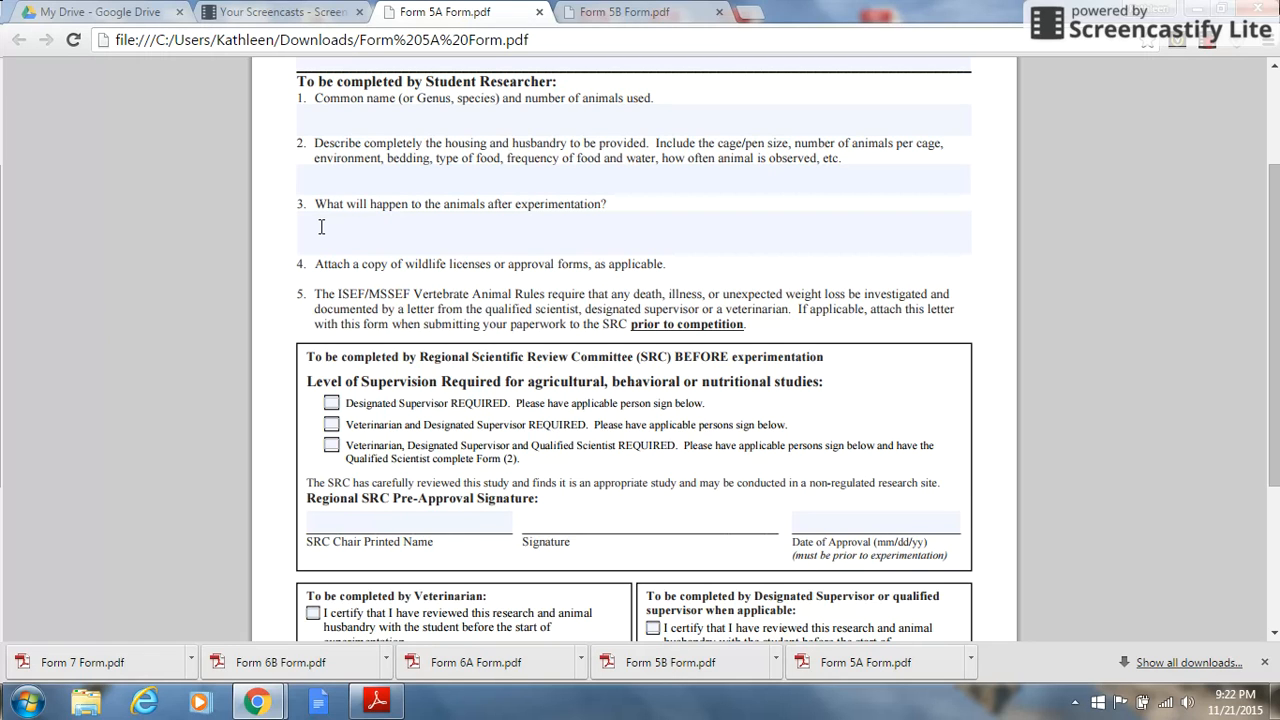
mouse_move(311, 276)
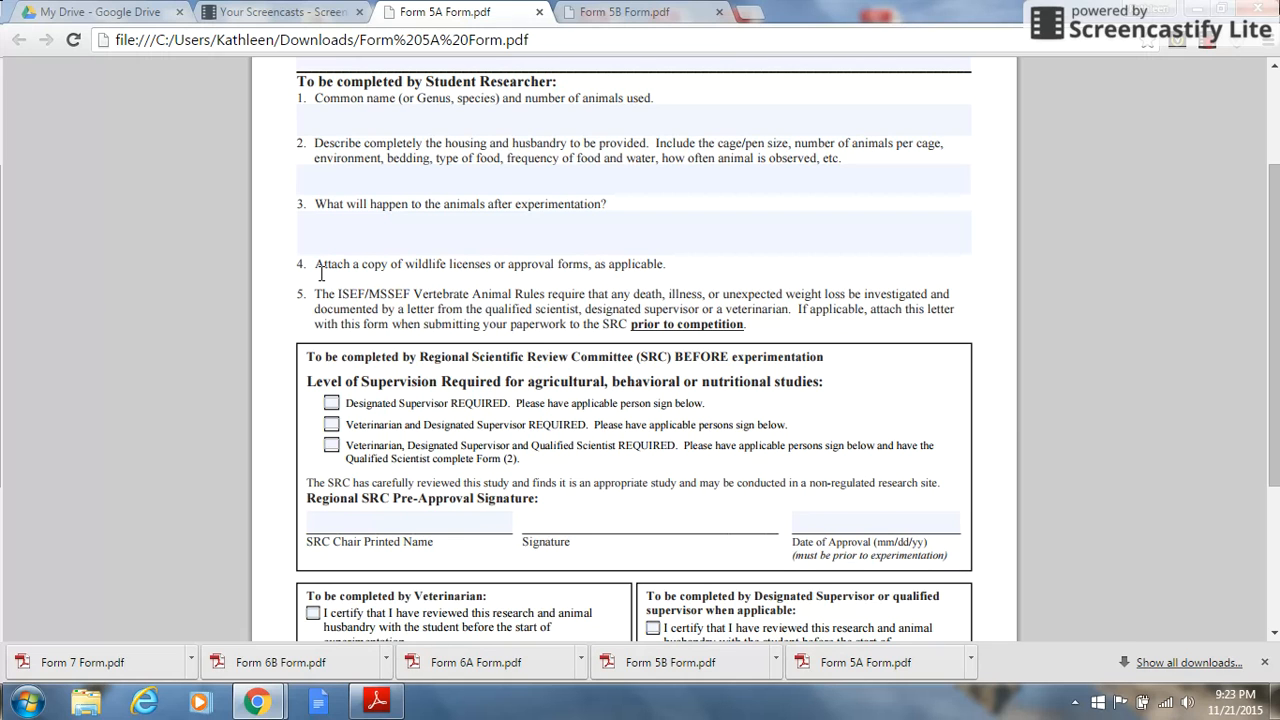
mouse_move(665, 219)
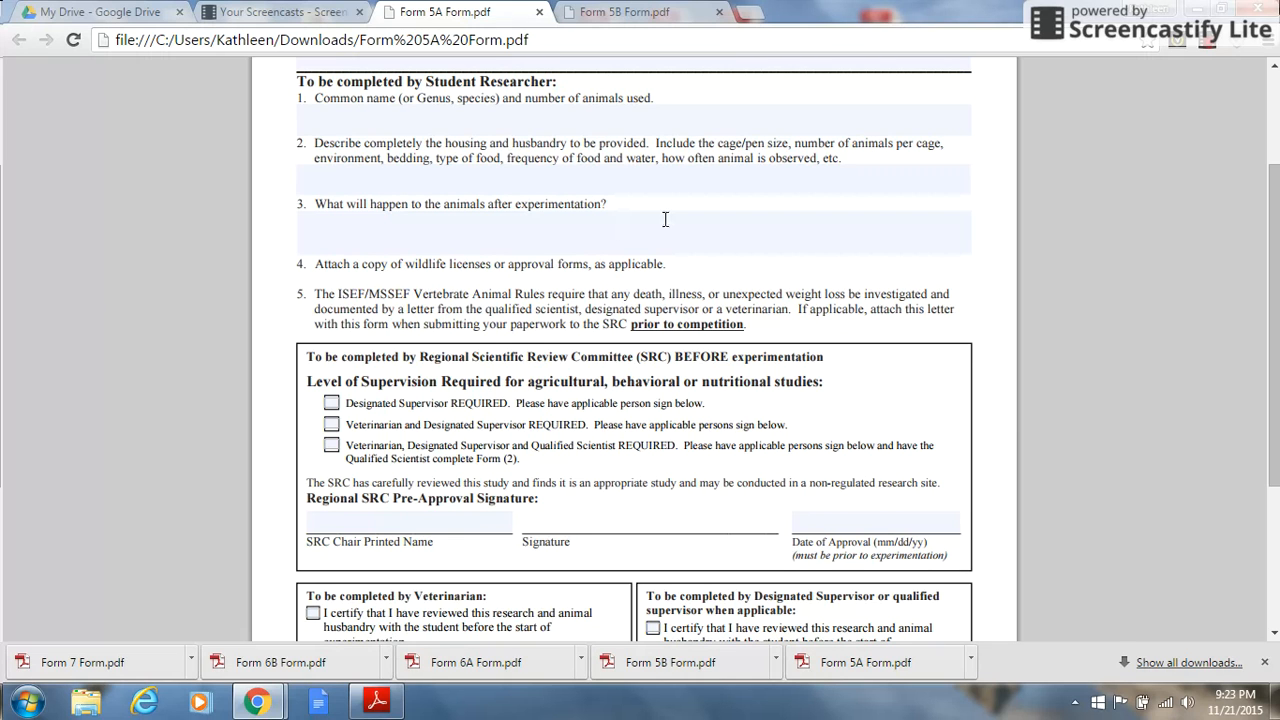
scroll("up", 3)
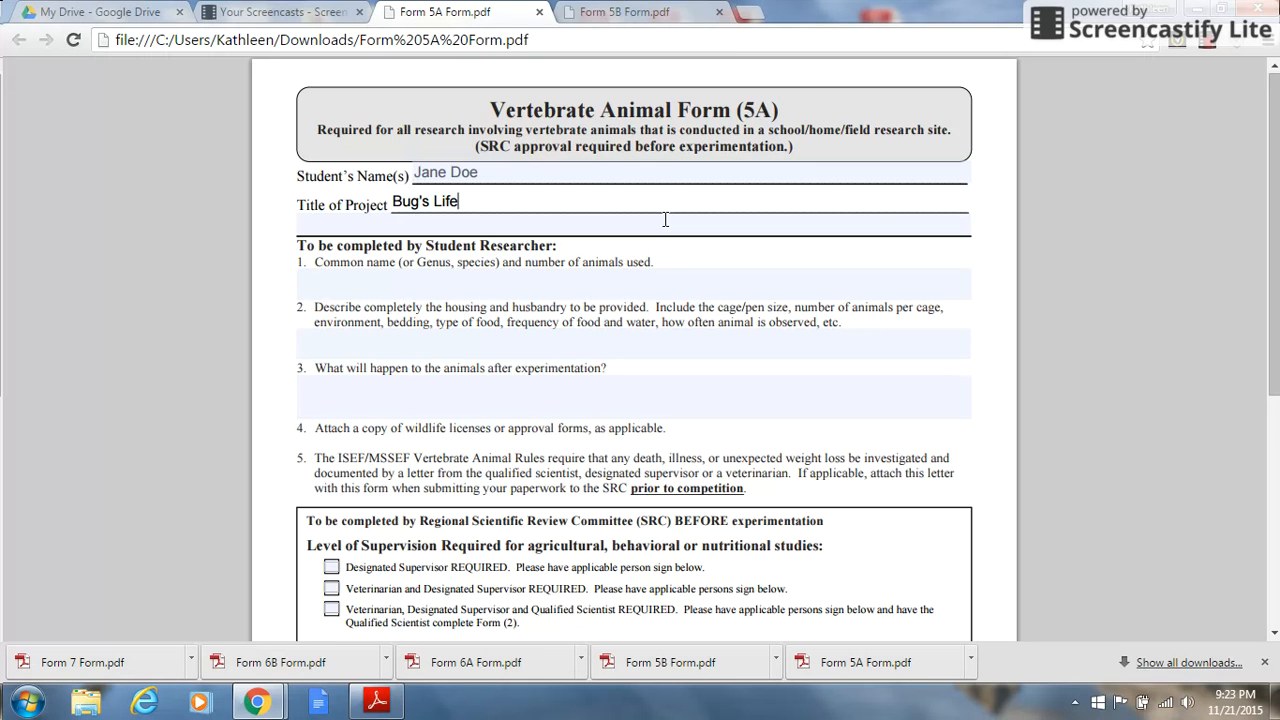
scroll("down", 3)
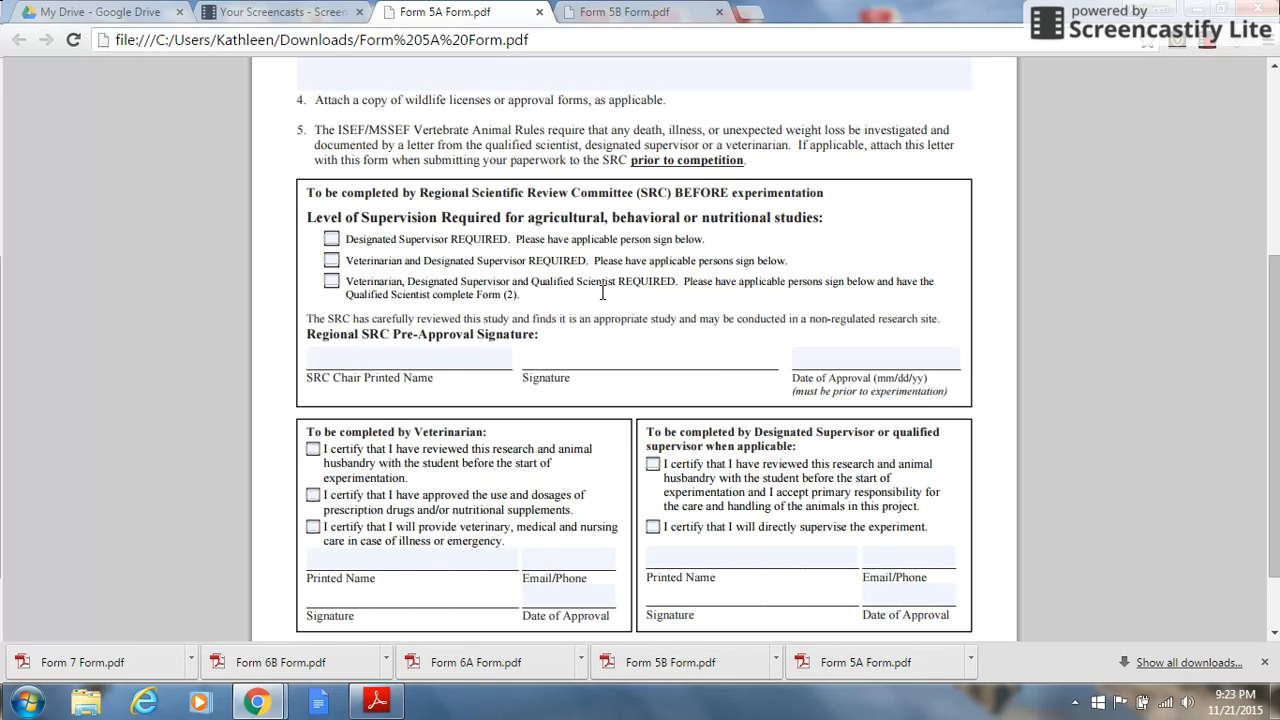
scroll("down", 3)
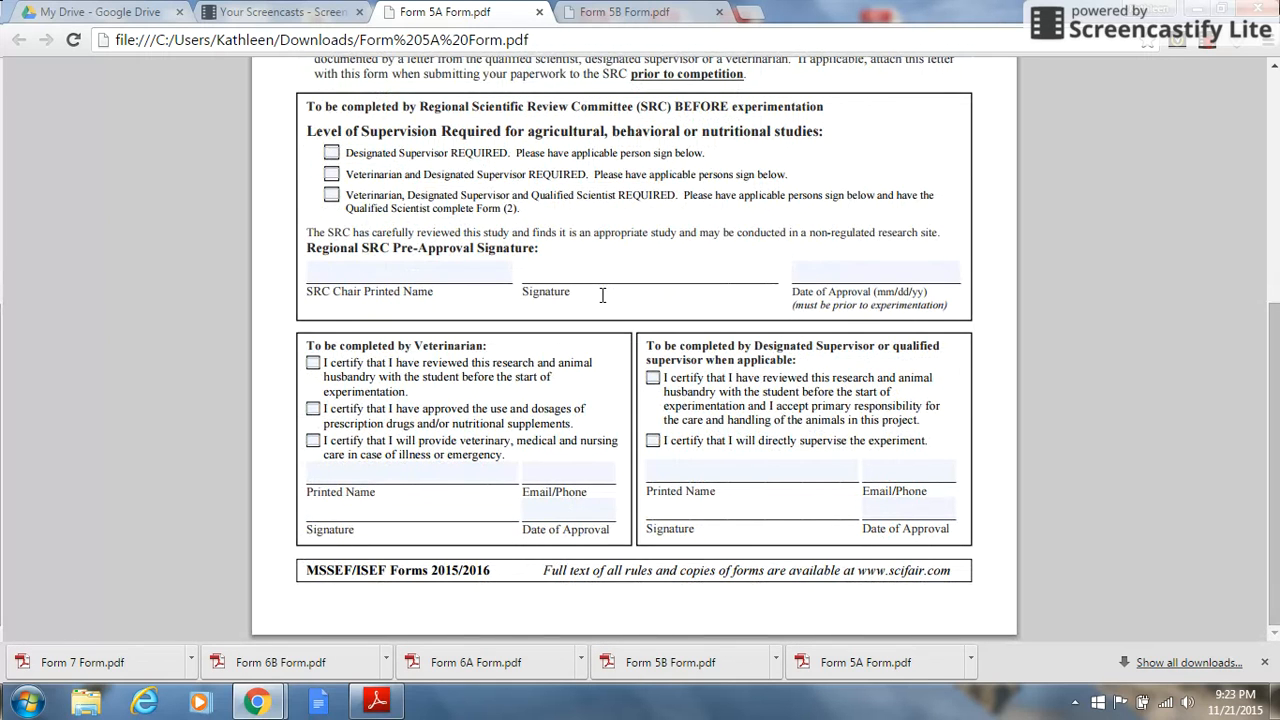
mouse_move(585, 394)
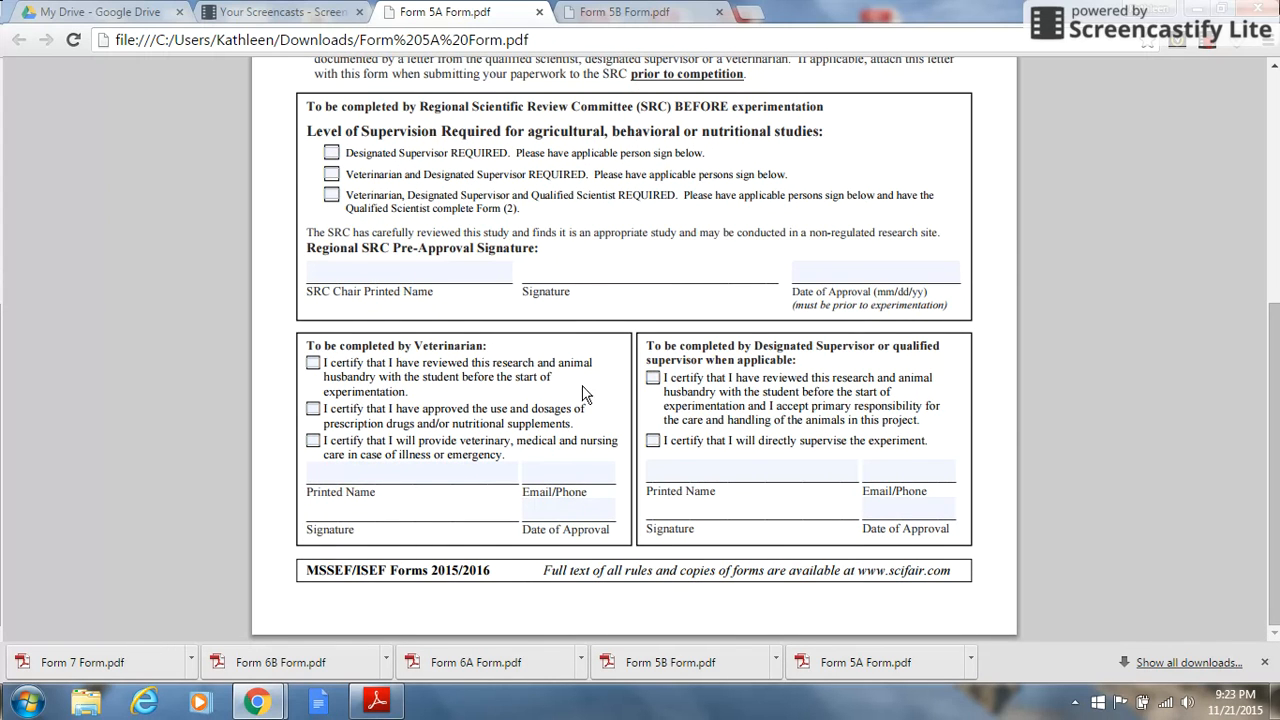
scroll("up", 3)
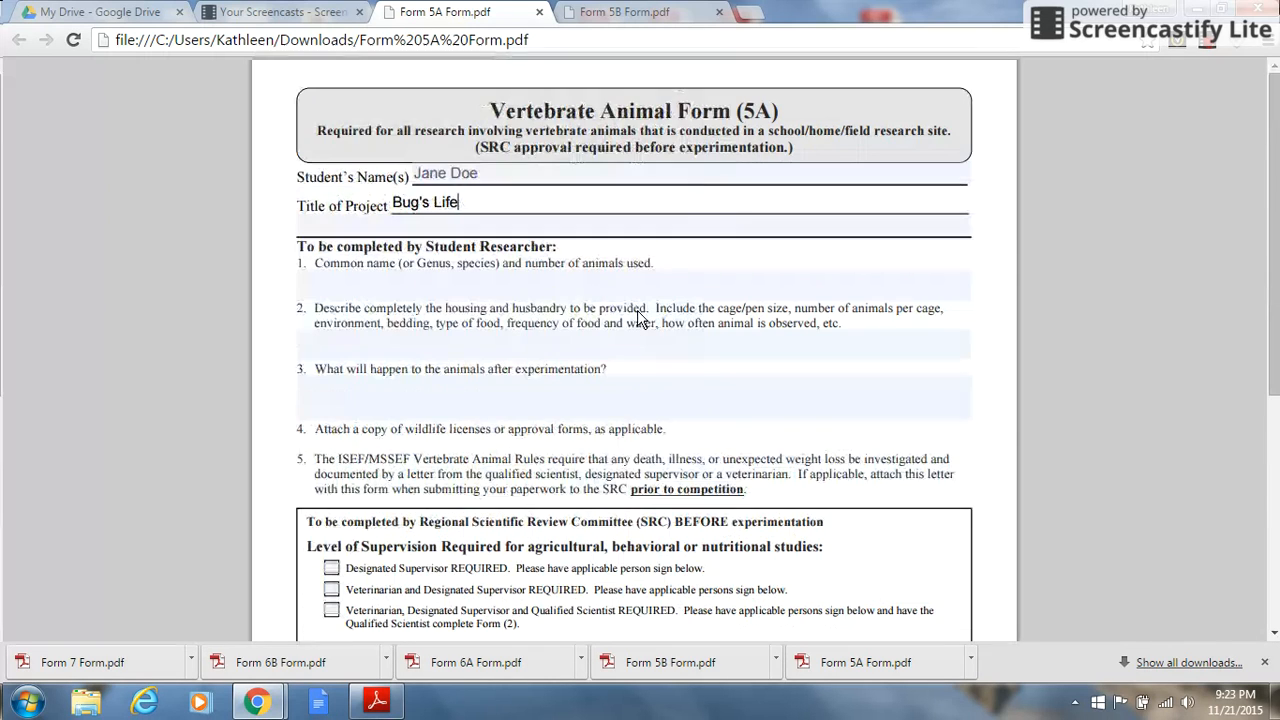